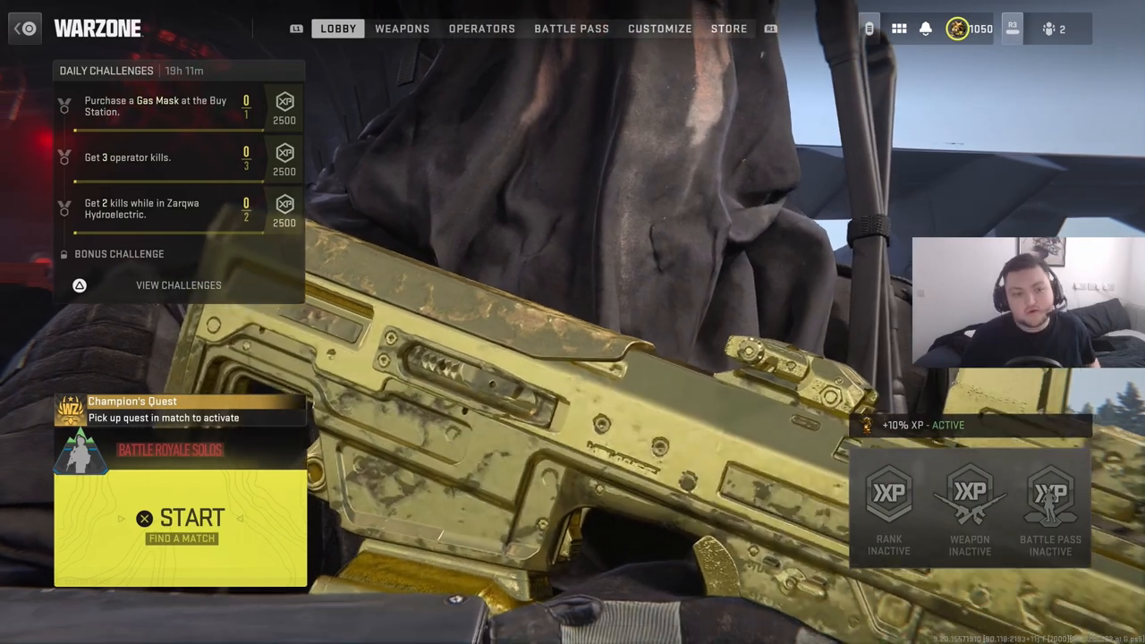
- Reach the Controller settings from the lobby's Settings menu
click(874, 28)
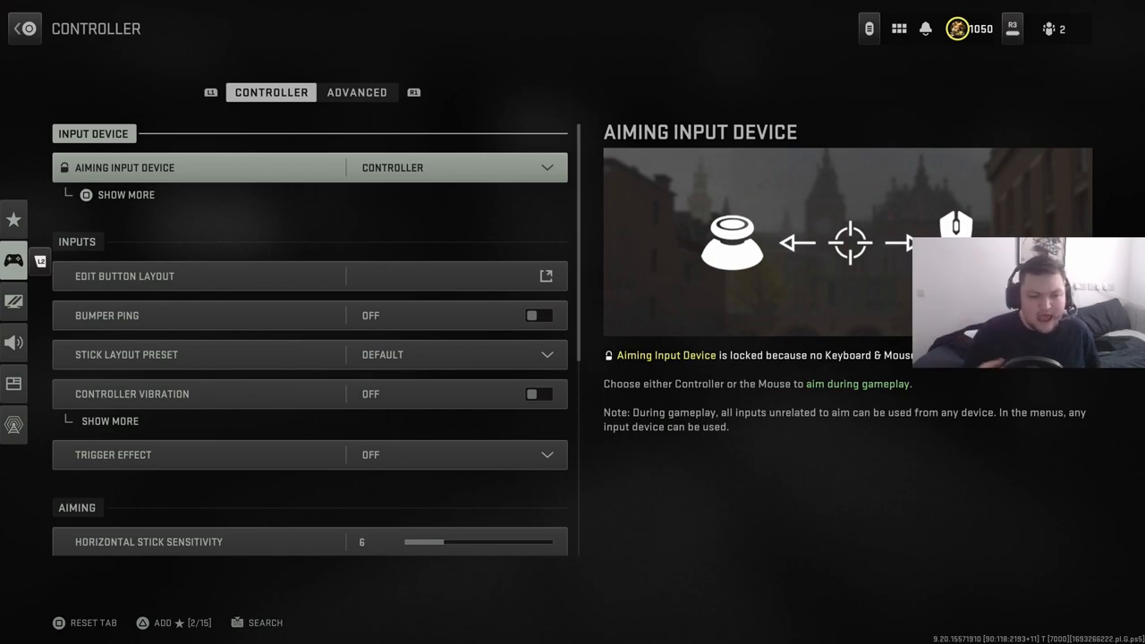
scroll(down, 3)
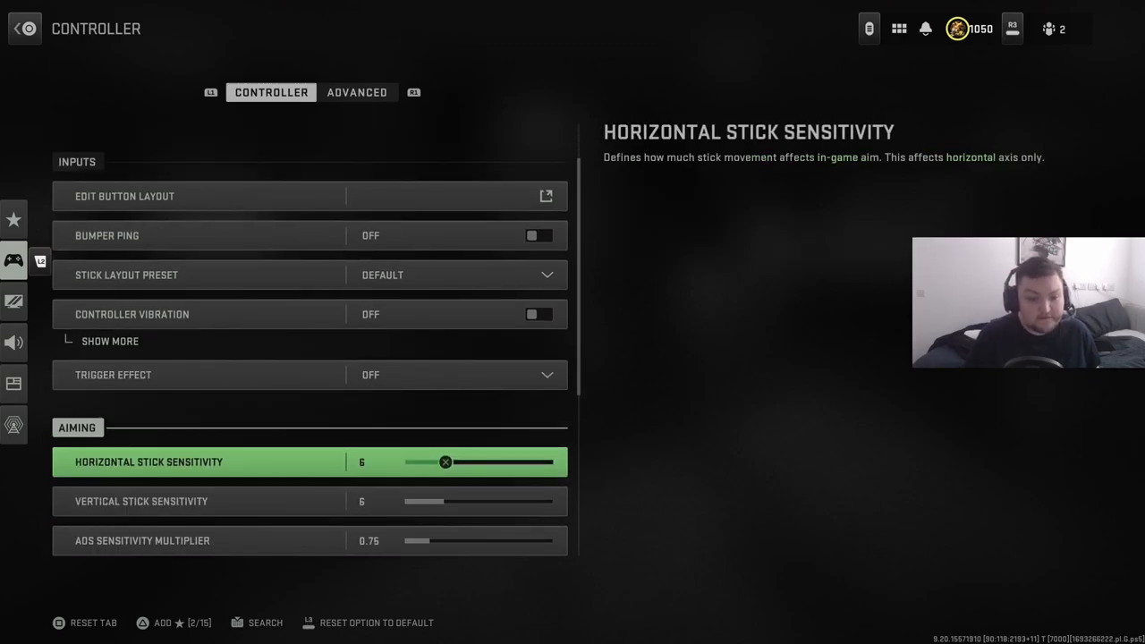
scroll(down, 3)
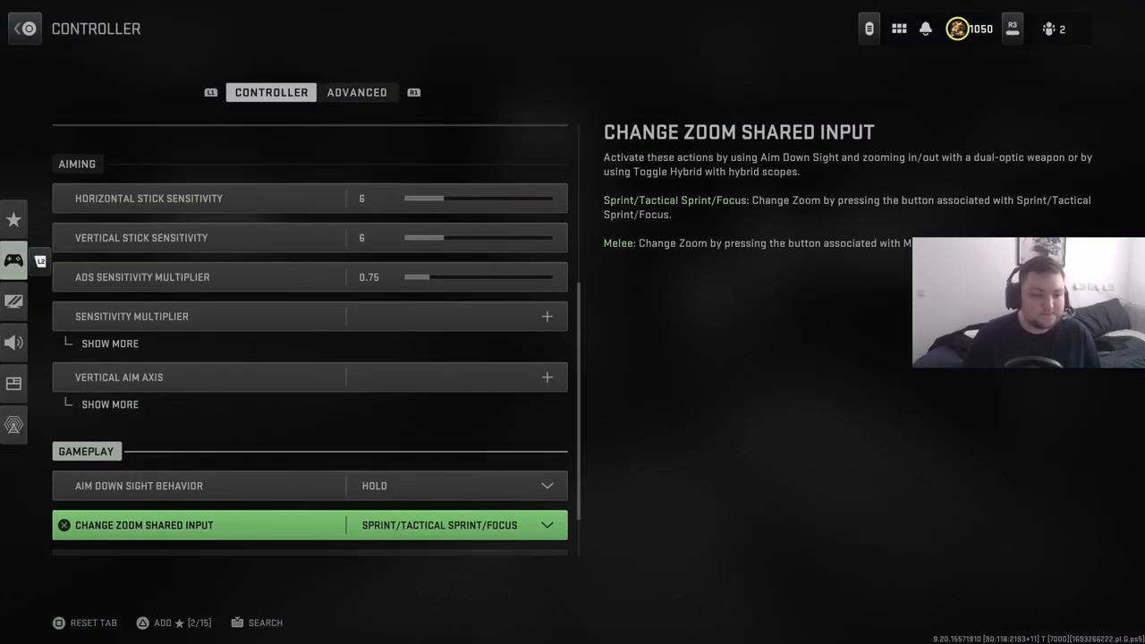
scroll(down, 3)
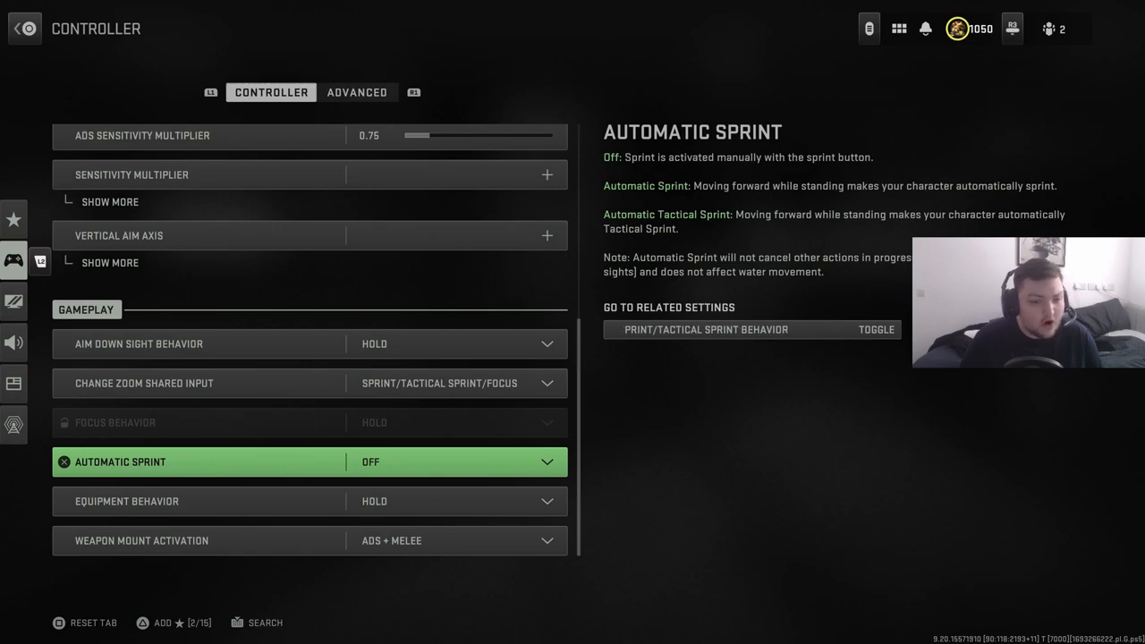
scroll(down, 3)
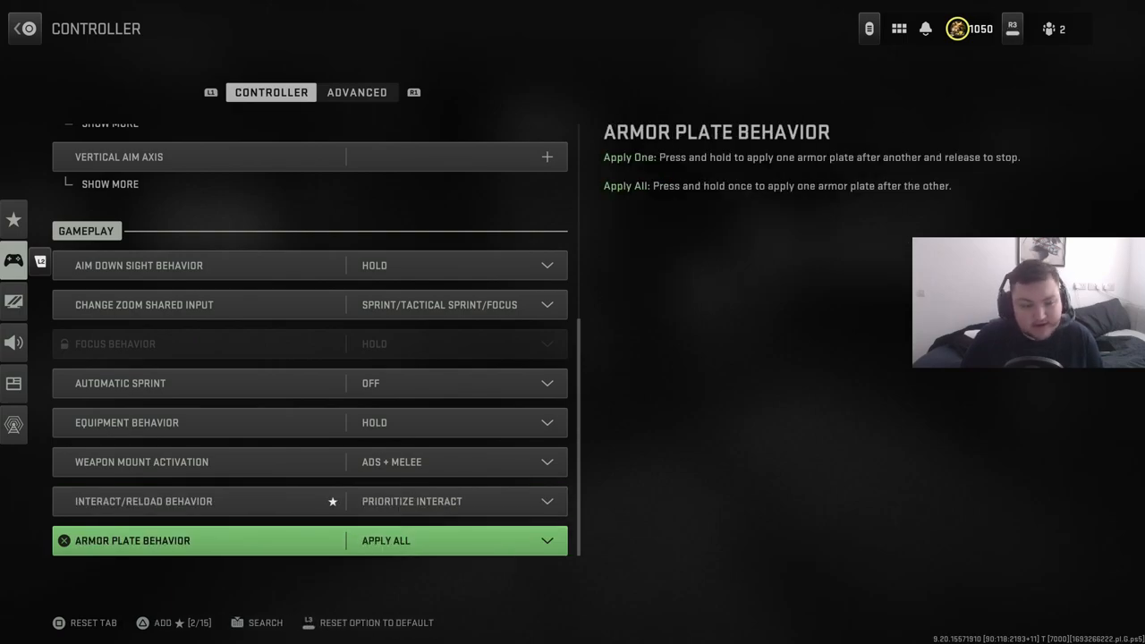
click(358, 93)
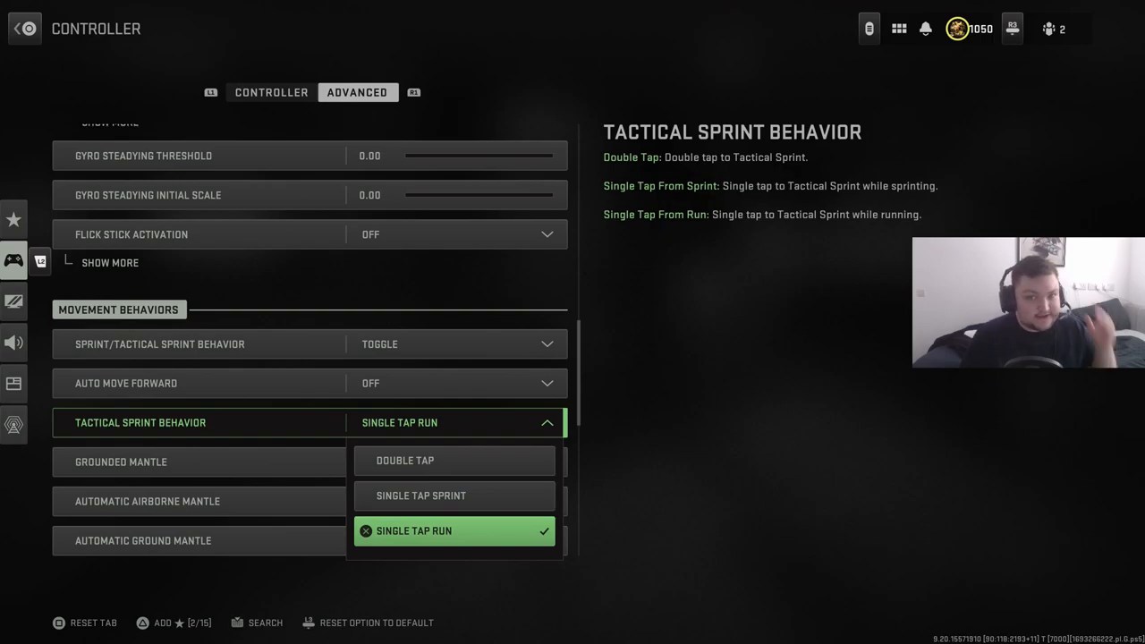
- Keep Single Tap Run for tactical sprint and review the remaining Advanced controller options
click(415, 530)
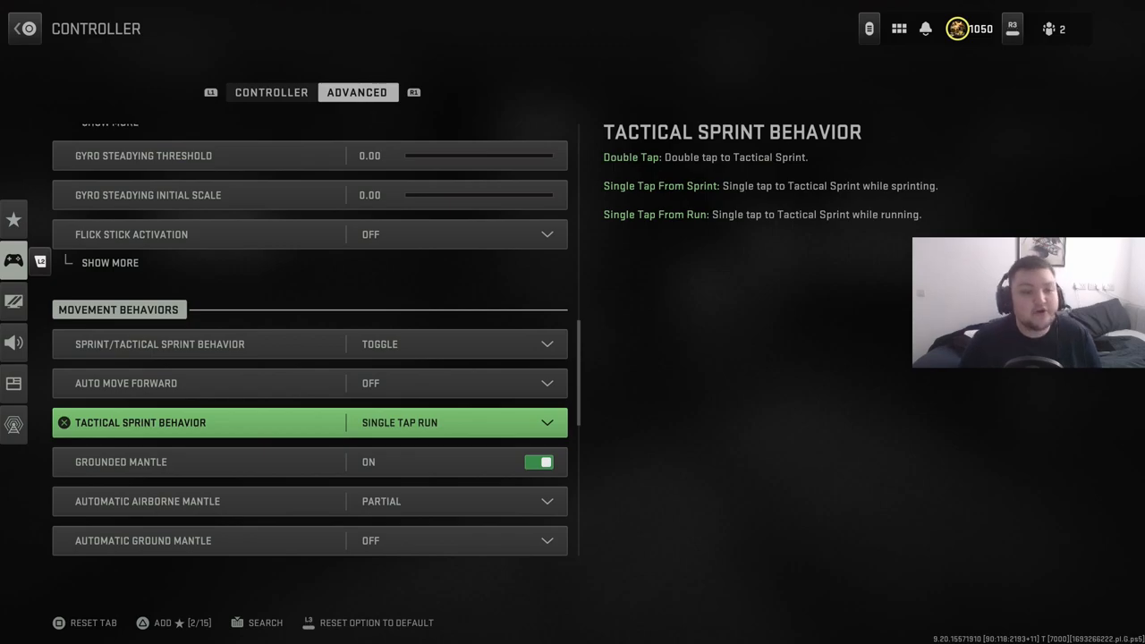
scroll(down, 3)
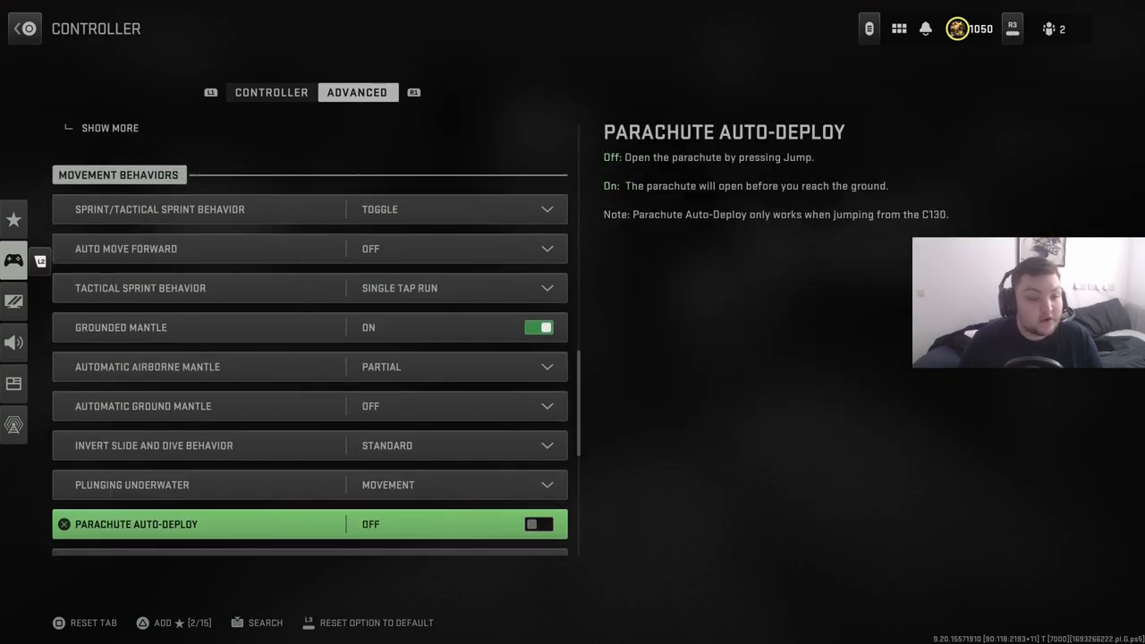
scroll(down, 3)
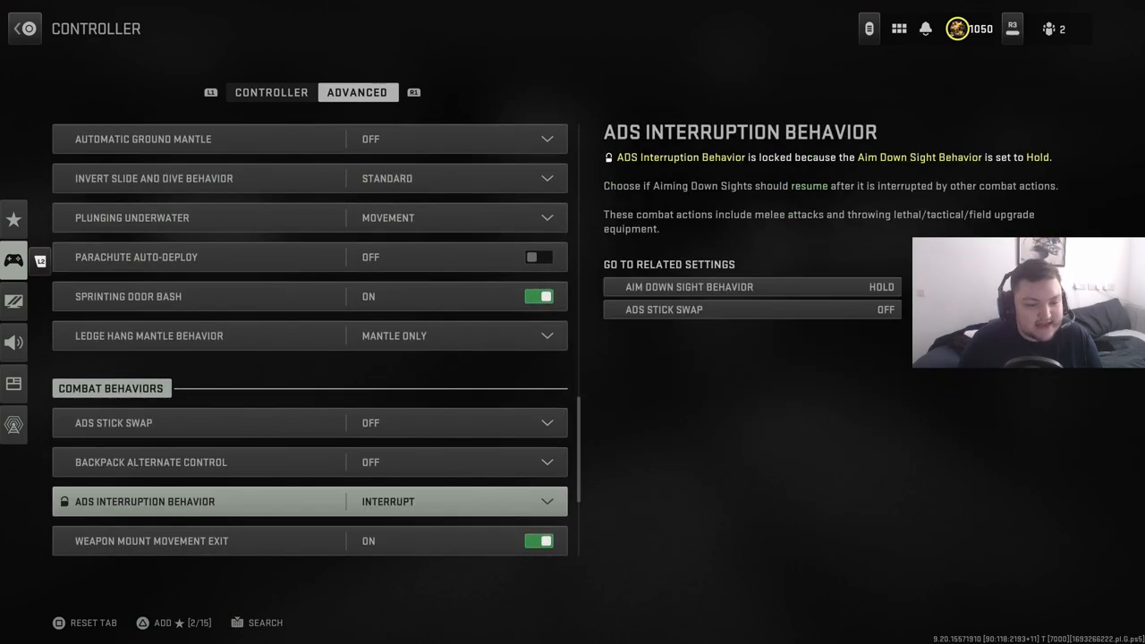
scroll(down, 3)
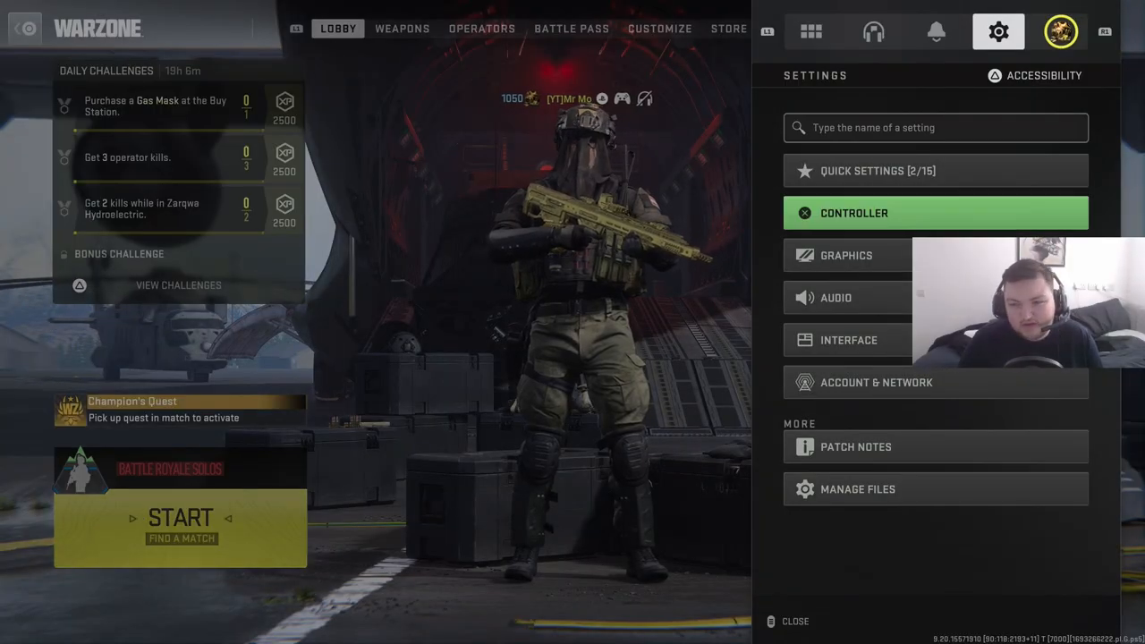
- In Graphics, try field of view values of 94, 100 and 93, then settle on 90
click(844, 254)
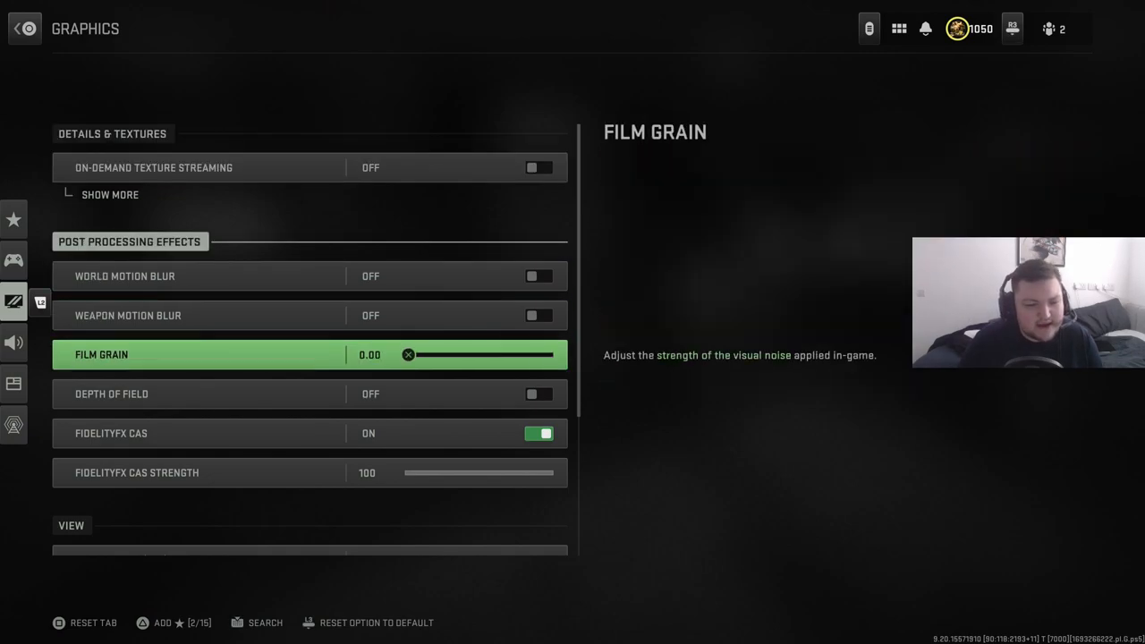
scroll(down, 3)
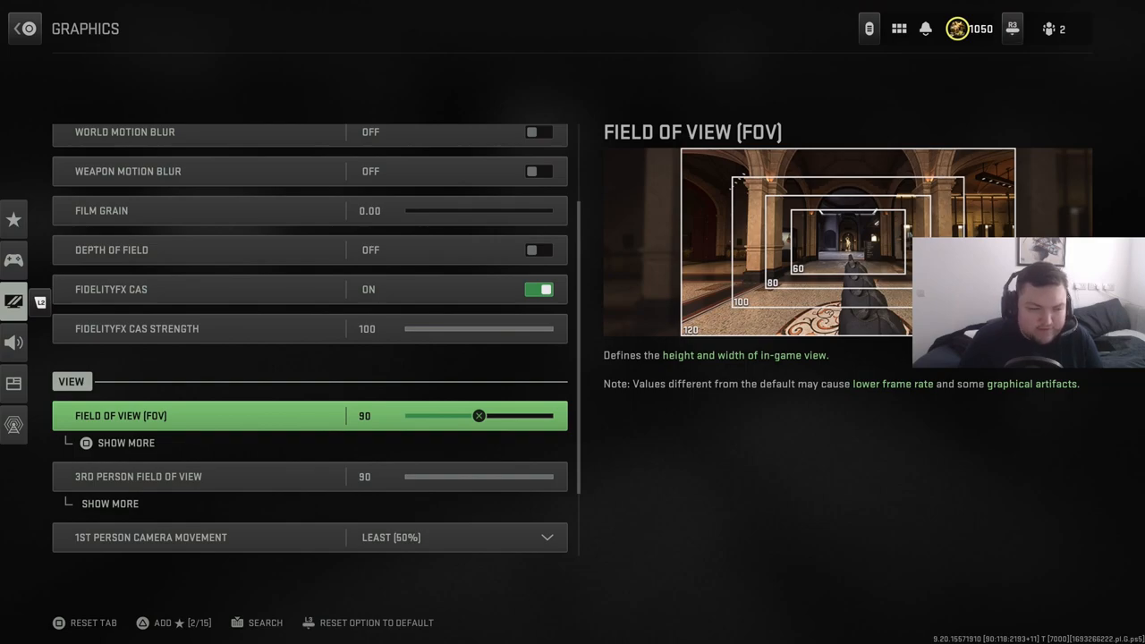
drag(479, 415, 492, 415)
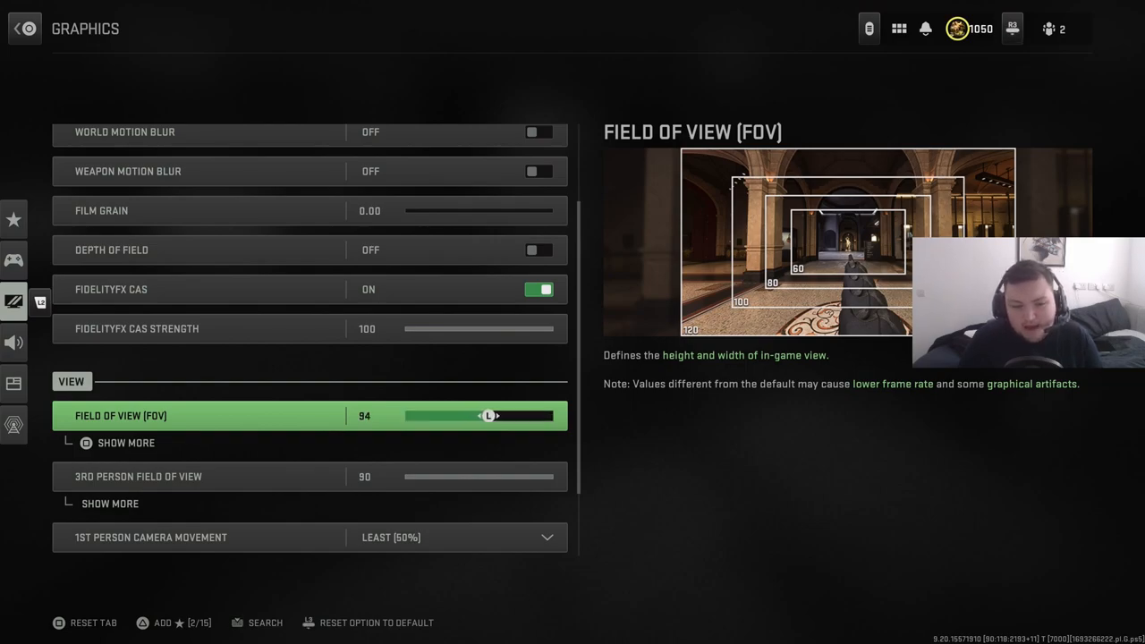
drag(490, 415, 502, 415)
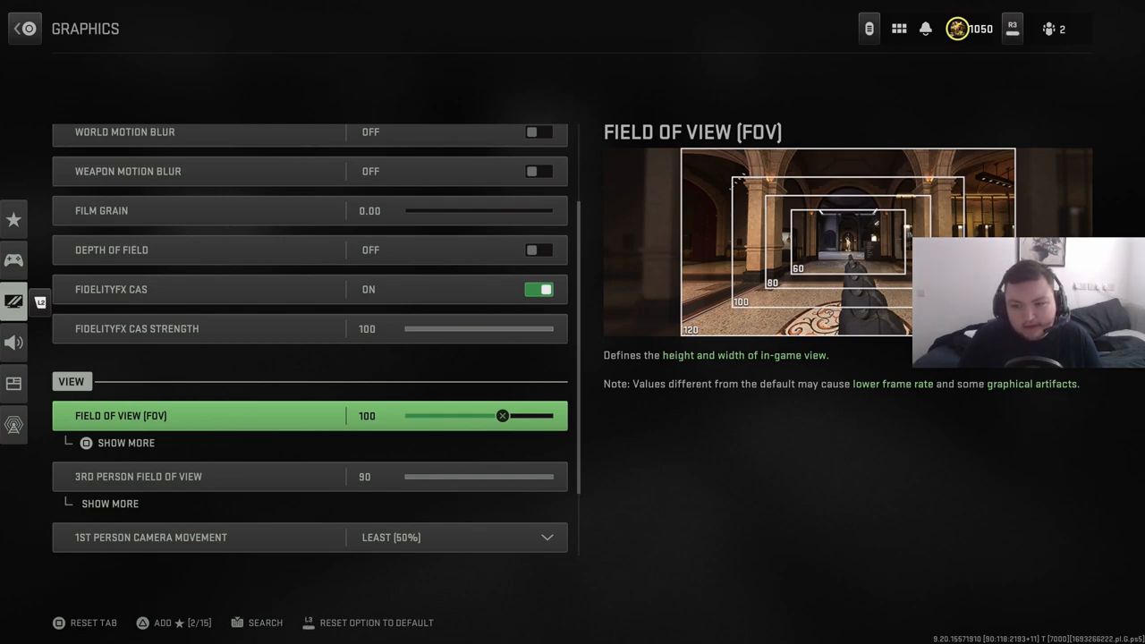
drag(503, 415, 487, 415)
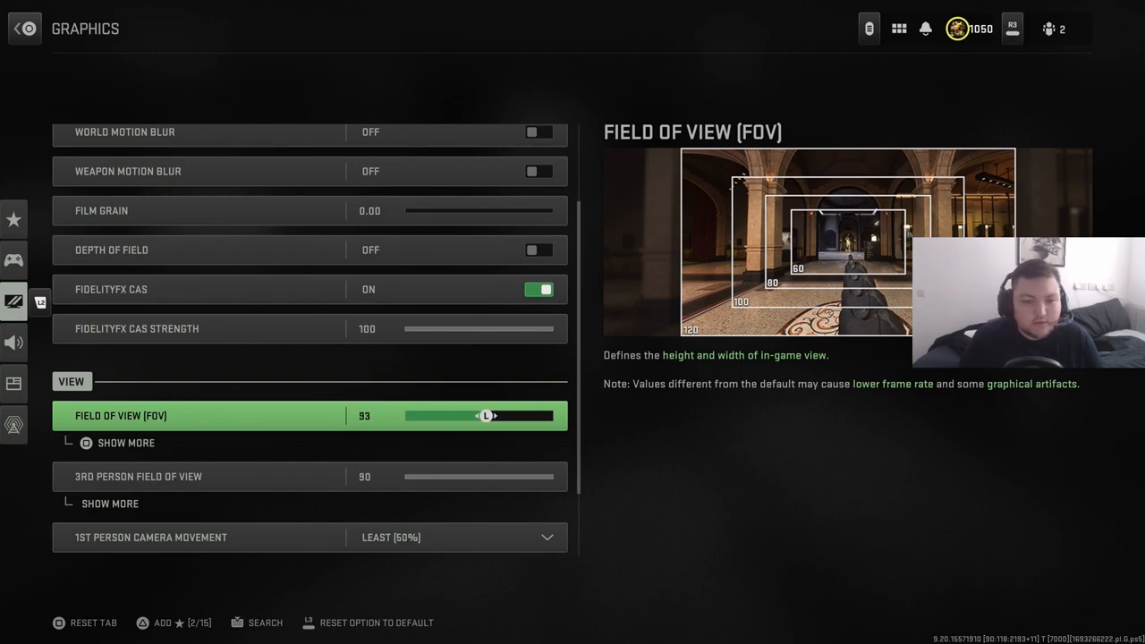
drag(487, 415, 480, 415)
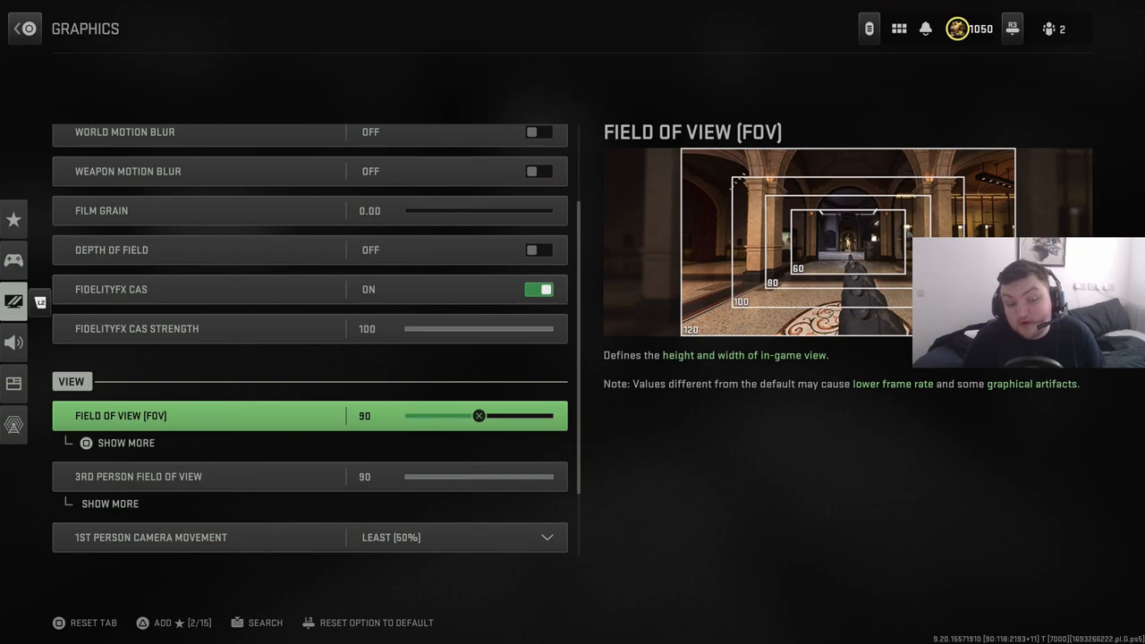
scroll(down, 3)
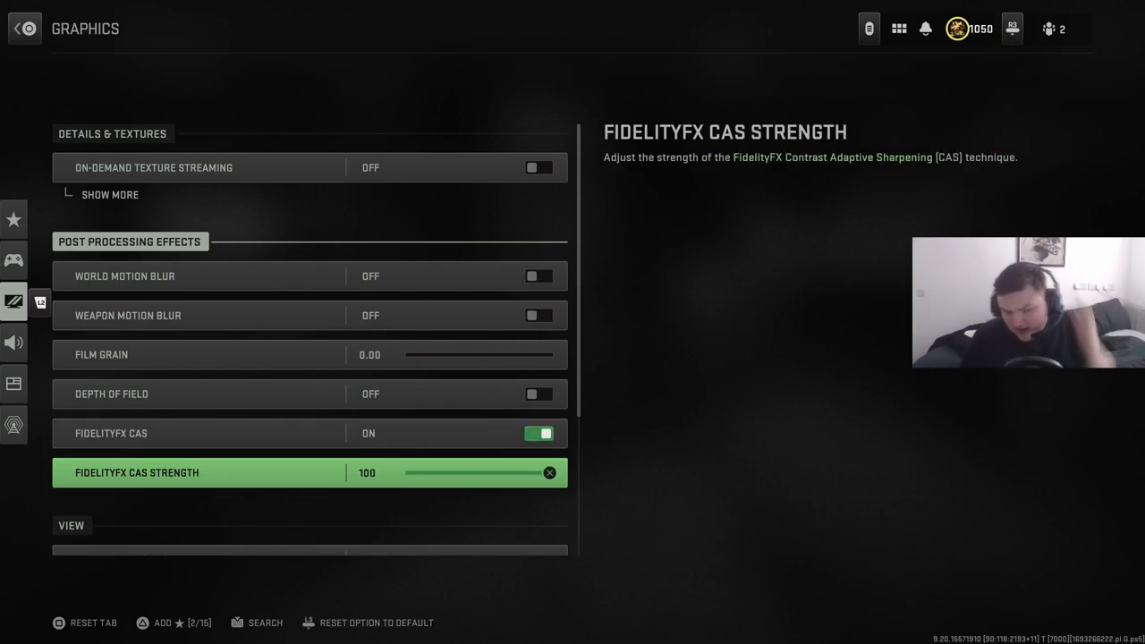
- Leave camera movement at Least (50%) and motion blur off while reviewing Post Processing and View settings
drag(549, 472, 544, 473)
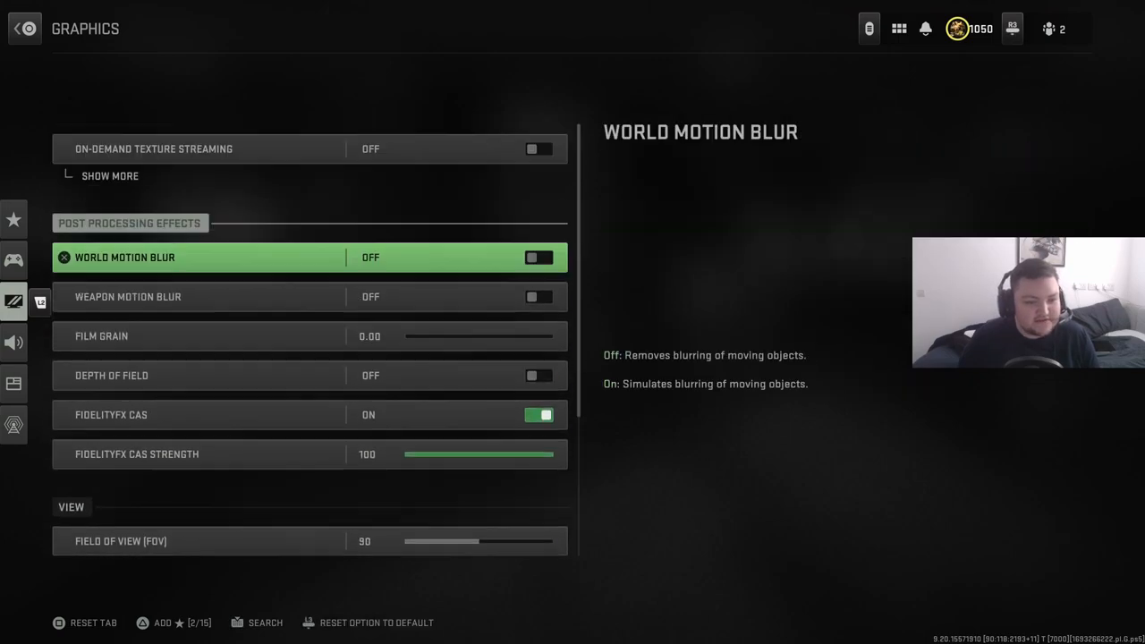
scroll(down, 3)
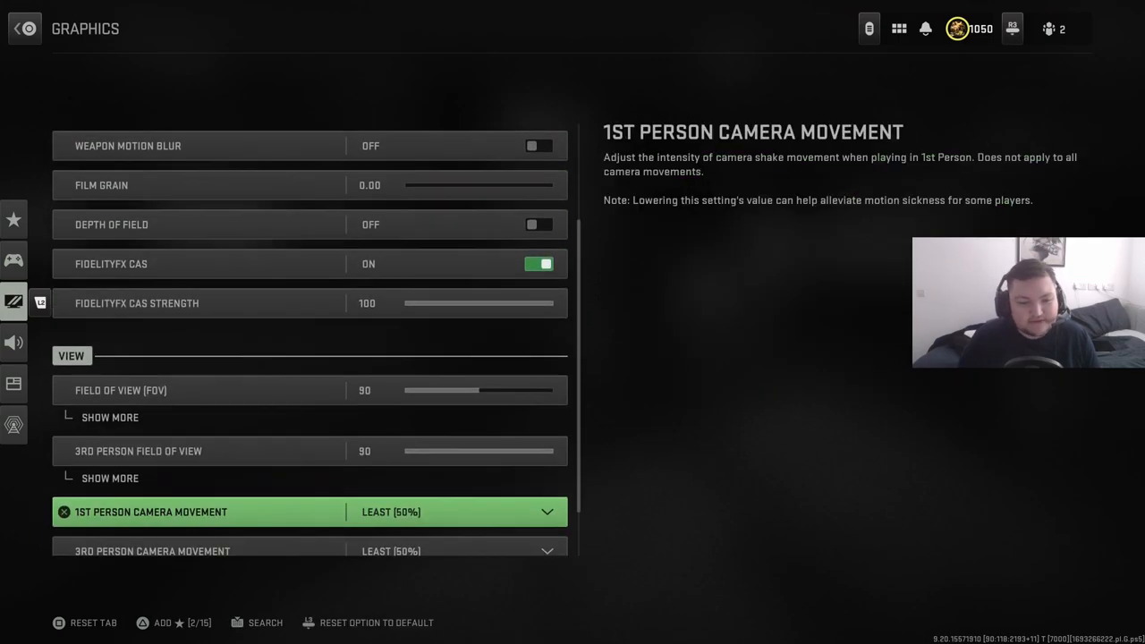
scroll(down, 3)
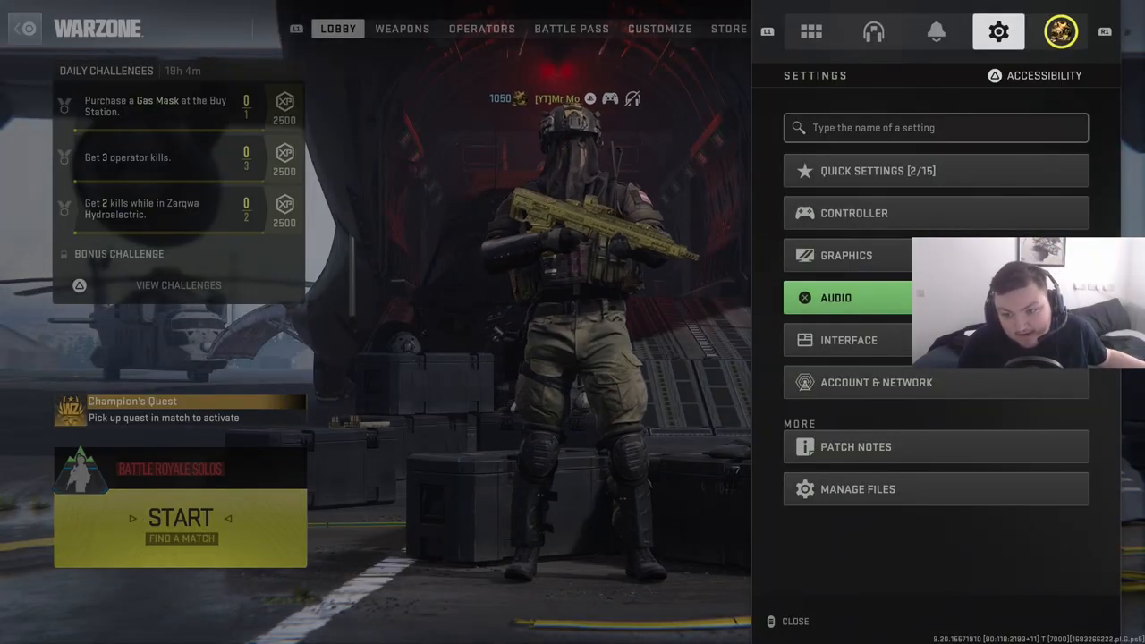
- In Audio settings, choose the Headphones audio mix
click(836, 297)
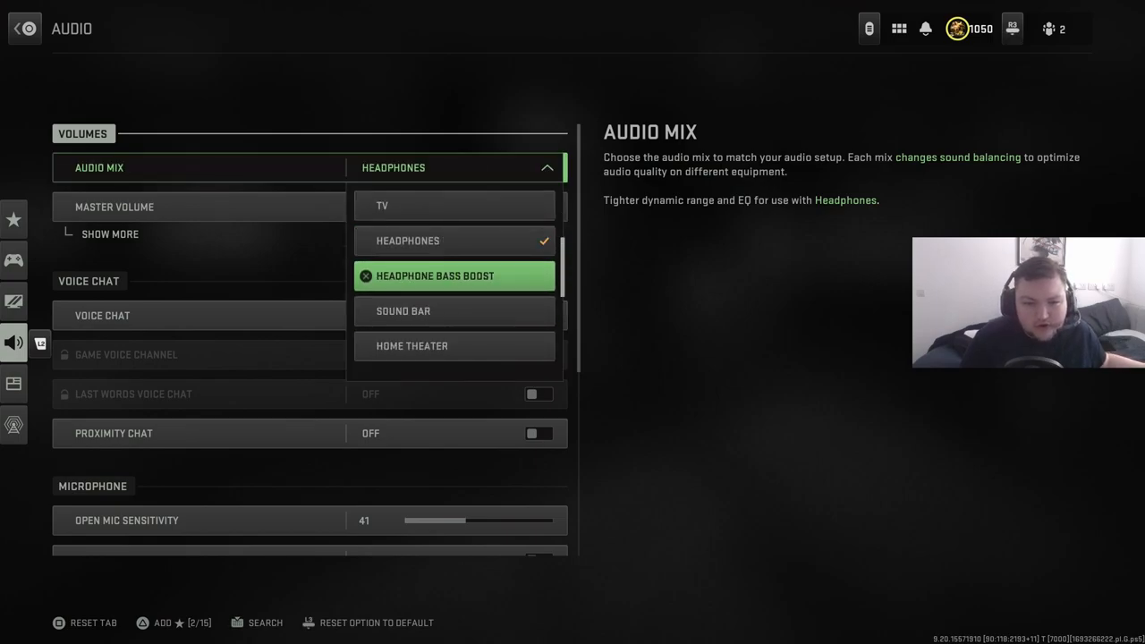
click(437, 275)
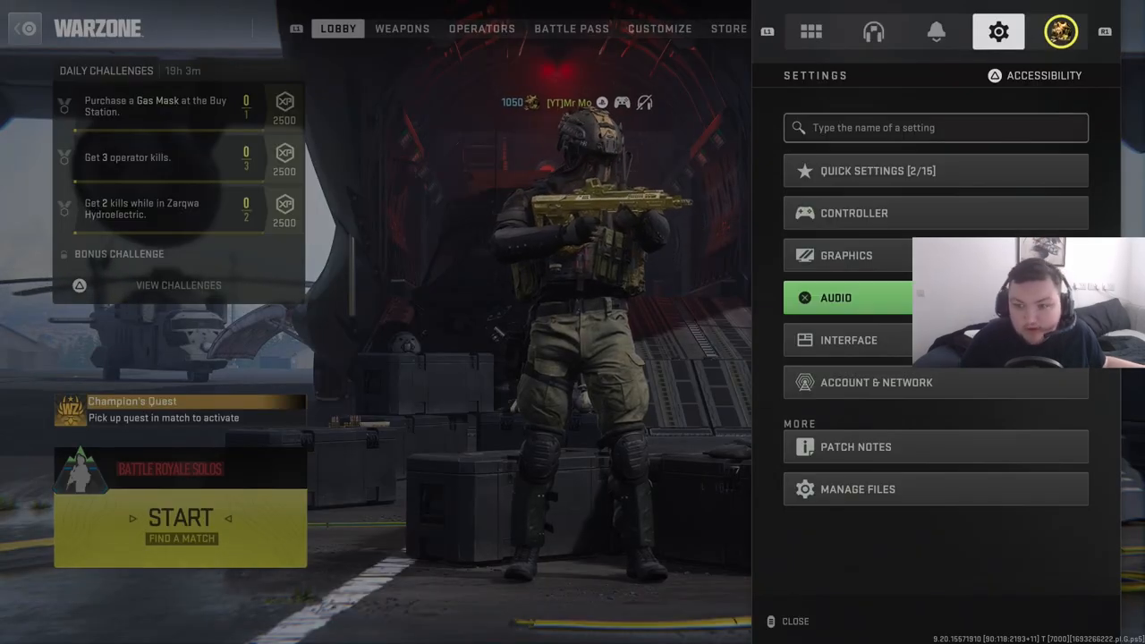
- Close Settings, glance at the Weapons loadouts, and return to the lobby
click(794, 621)
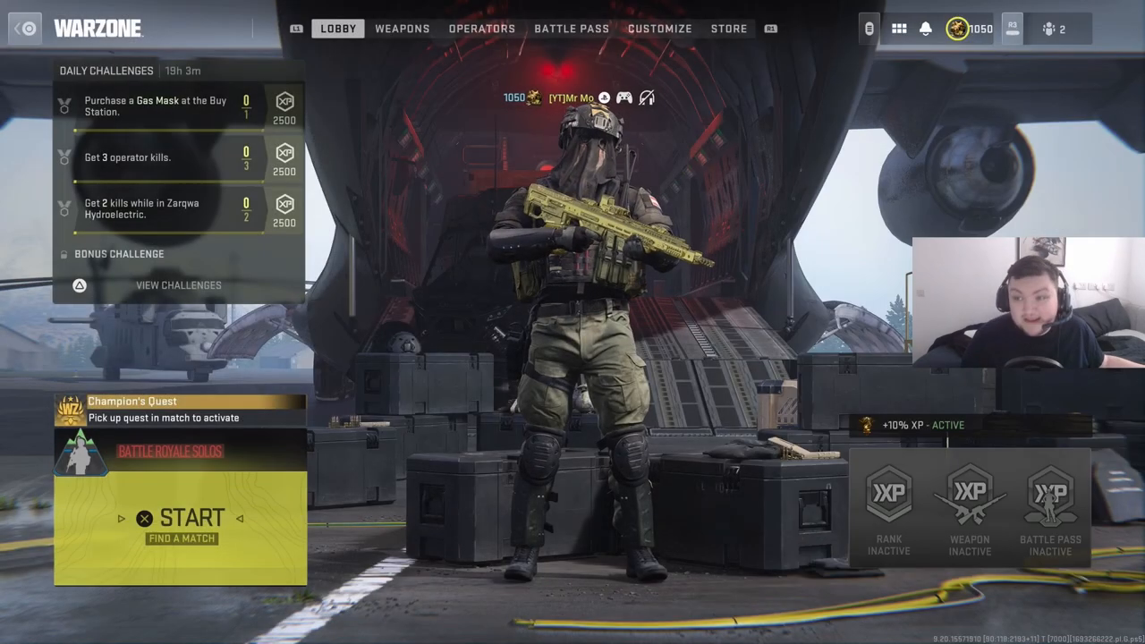
click(400, 28)
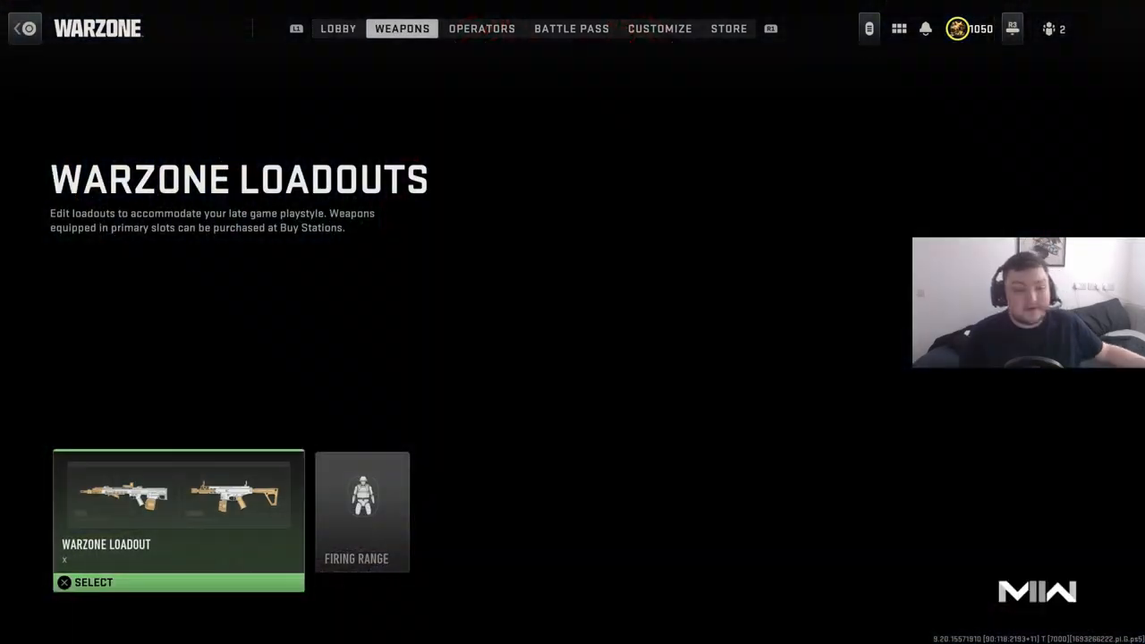
click(336, 29)
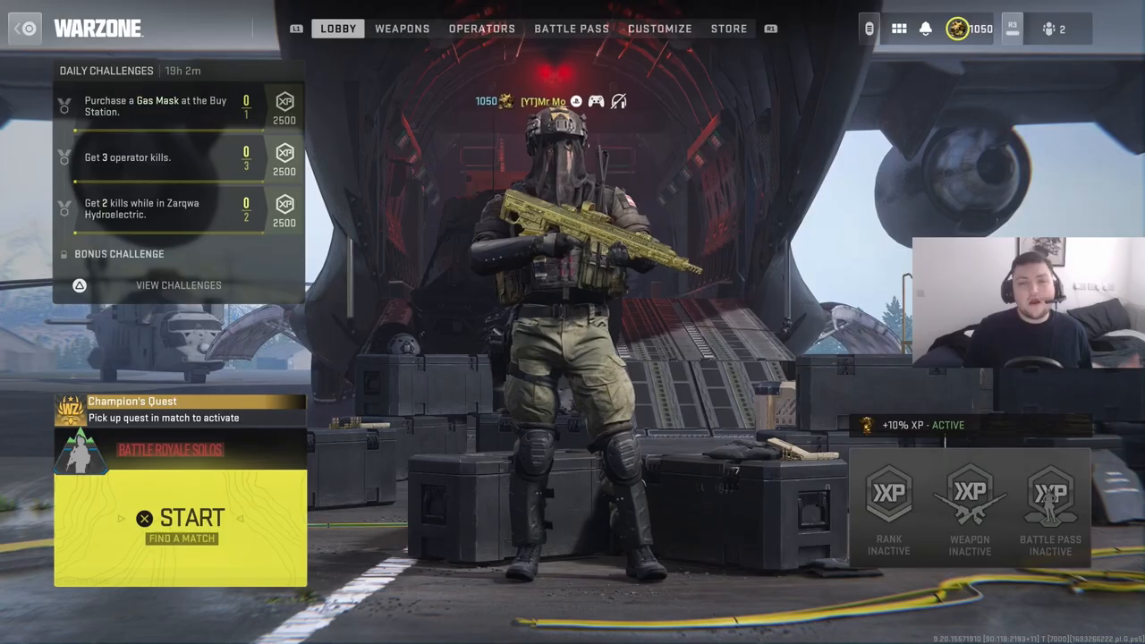